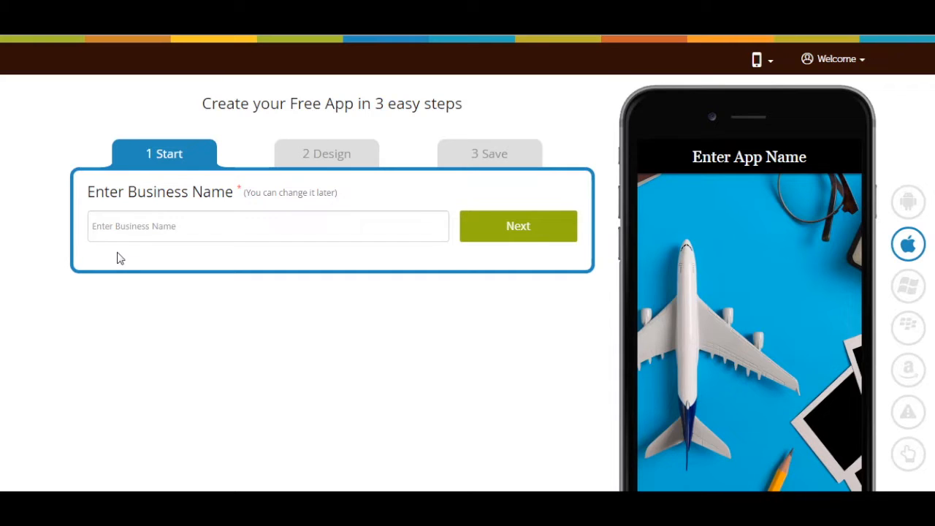
# Name the new app 'Demo App' and continue to category selection.
pyautogui.click(269, 225)
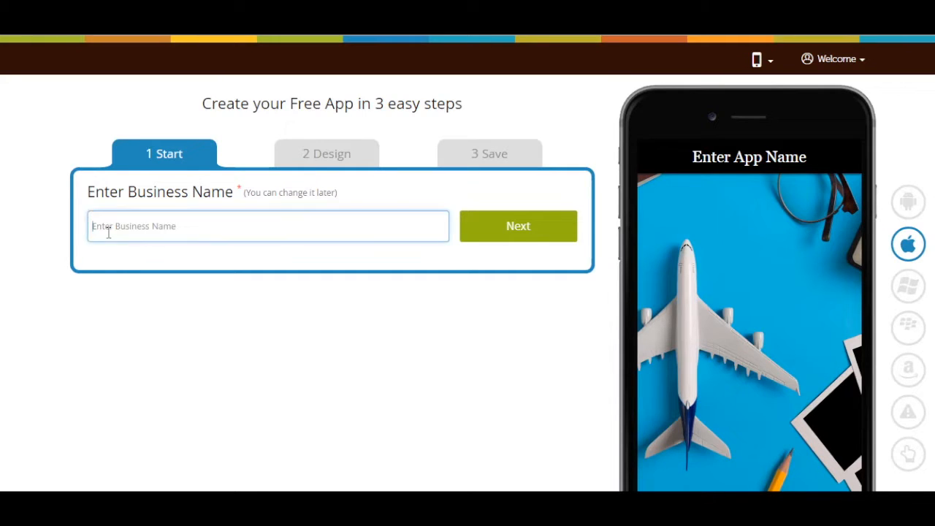
pyautogui.write('Demo App')
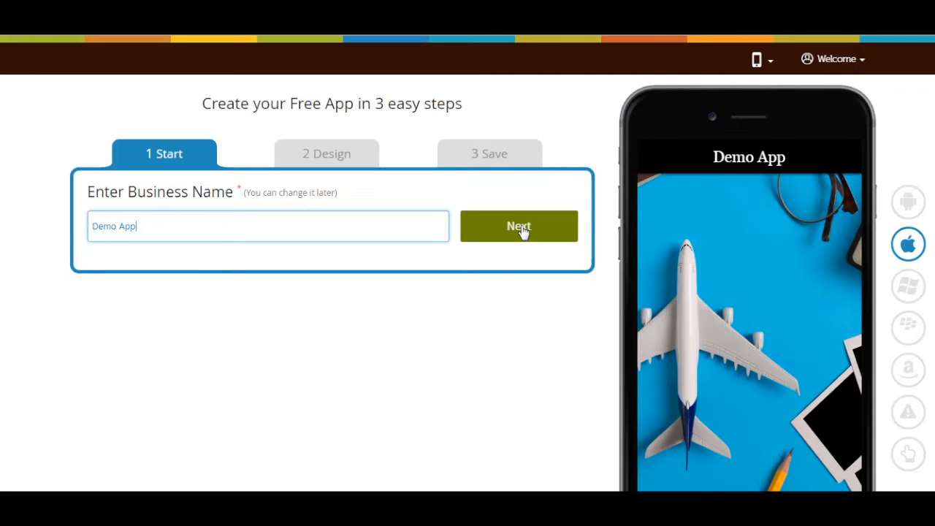
pyautogui.click(518, 225)
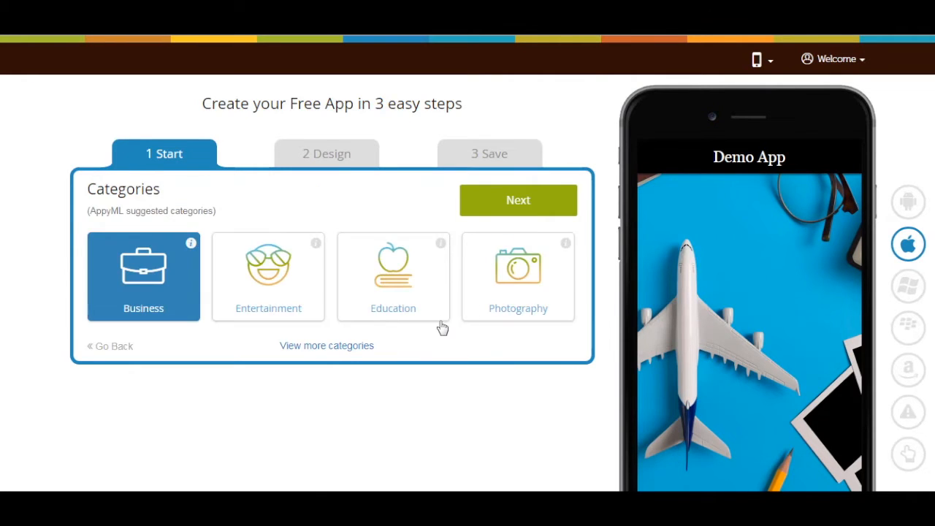
pyautogui.moveTo(435, 343)
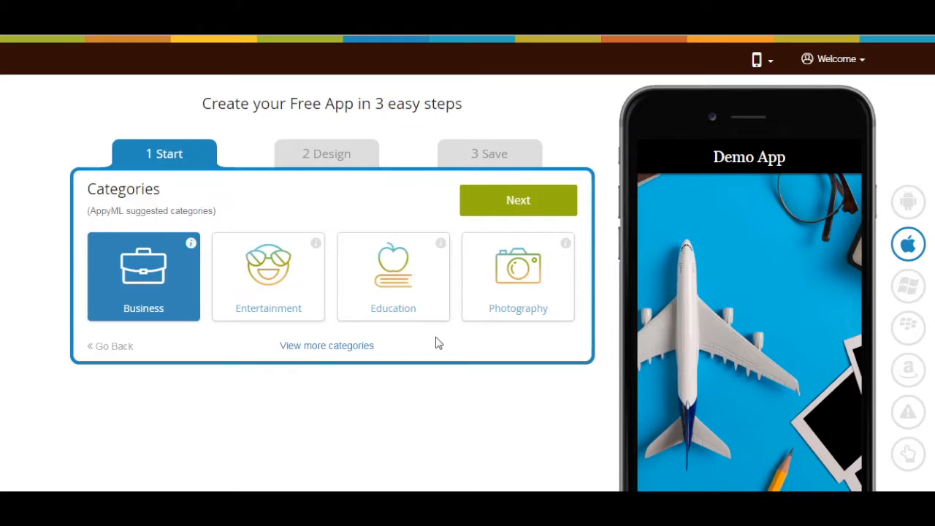
pyautogui.moveTo(339, 343)
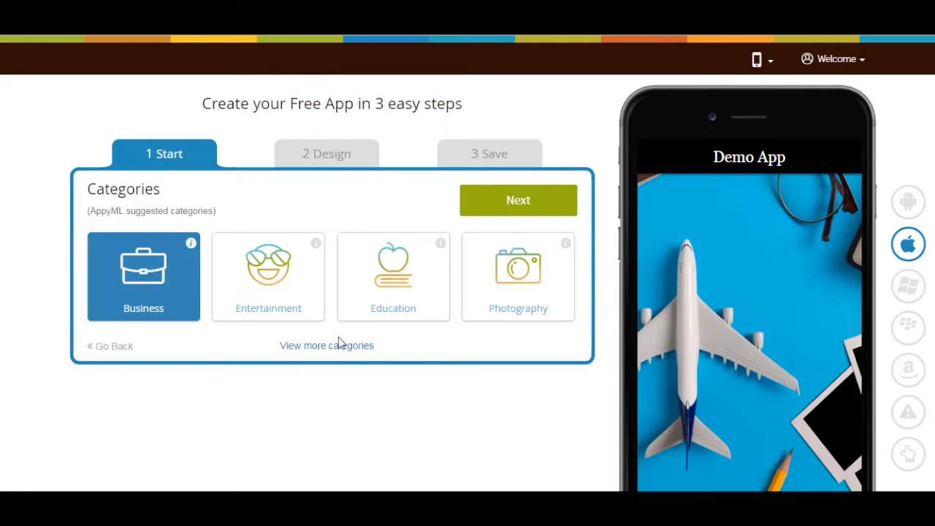
# Keep Business as the app category and proceed to the feature list.
pyautogui.click(327, 345)
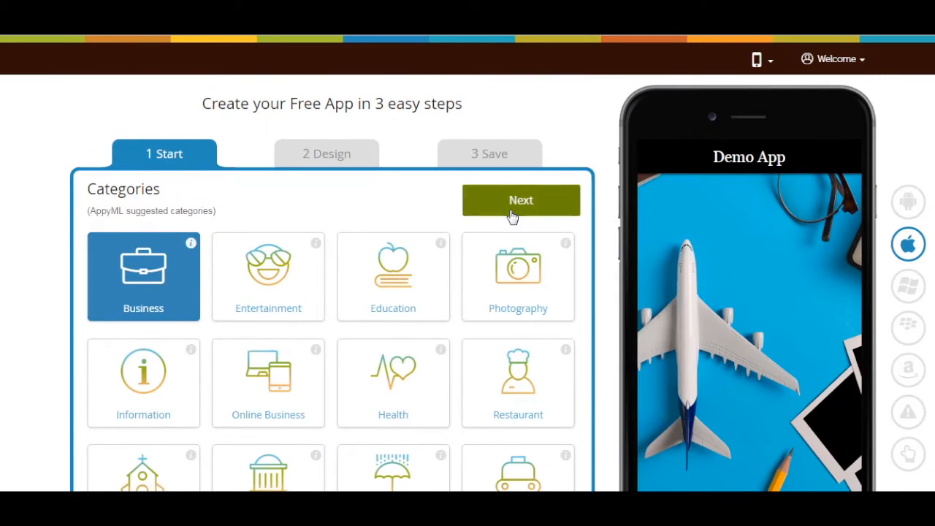
pyautogui.click(520, 201)
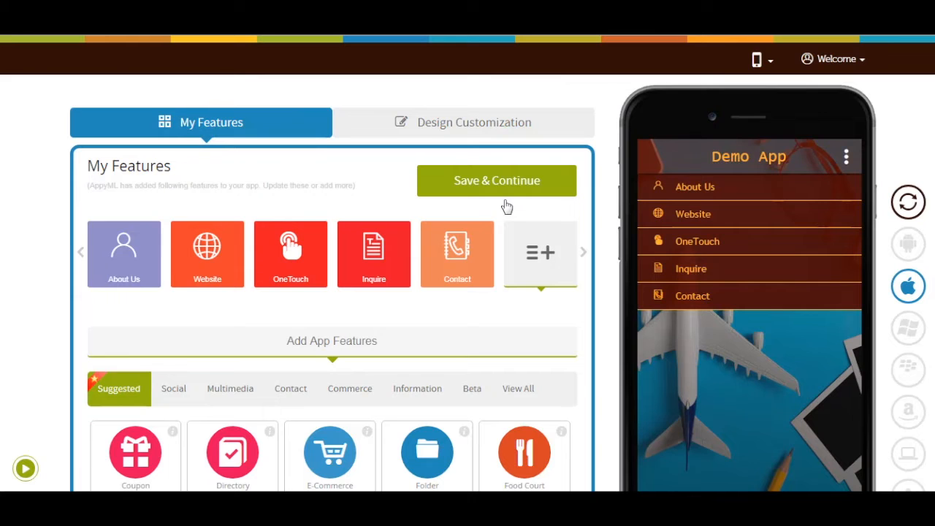
# Find the Map feature by searching 'map' and add it to Demo App.
pyautogui.click(517, 388)
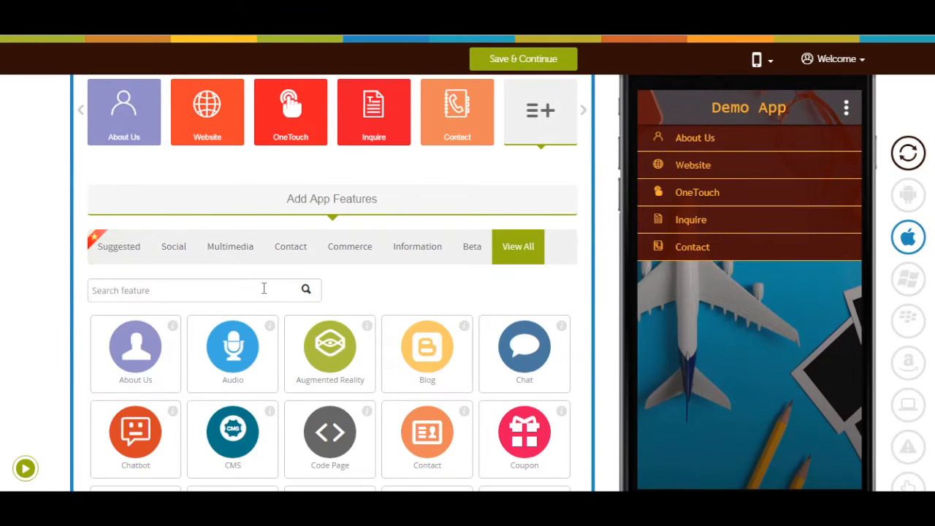
pyautogui.write('map')
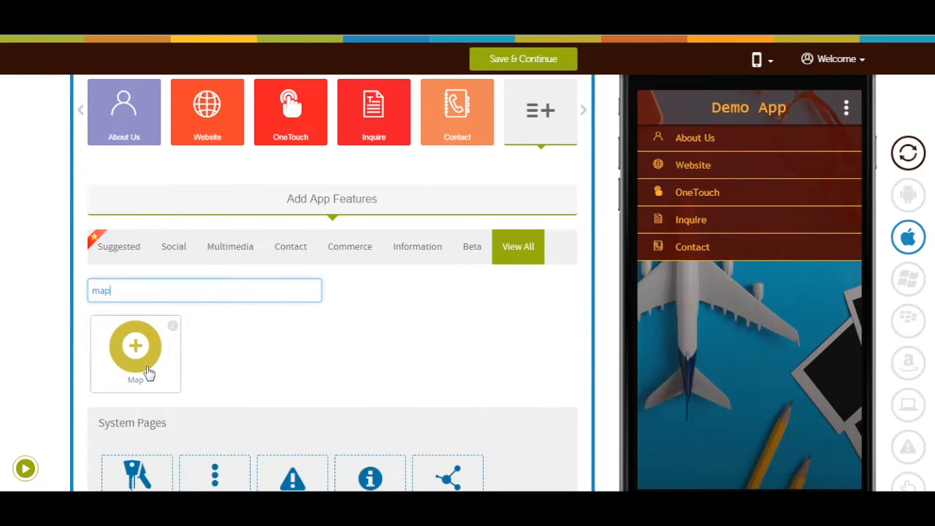
pyautogui.click(134, 348)
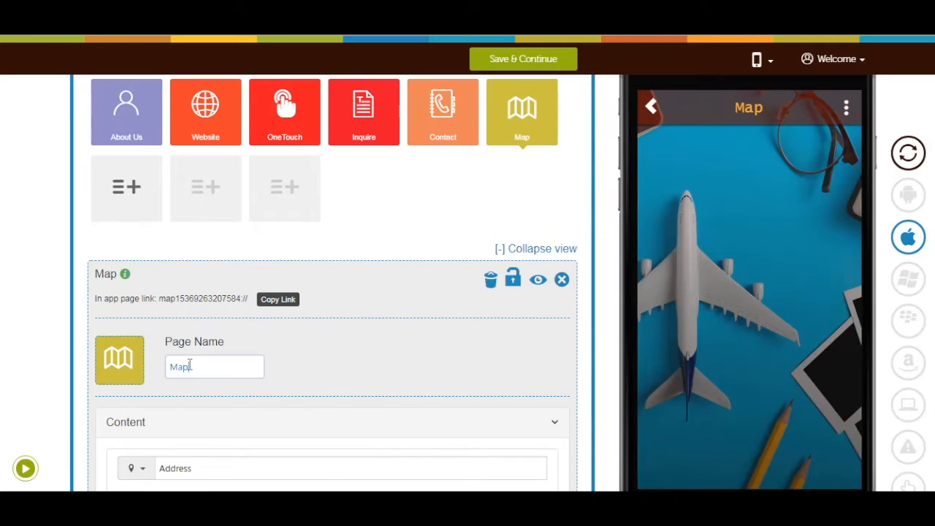
pyautogui.scroll(-3)
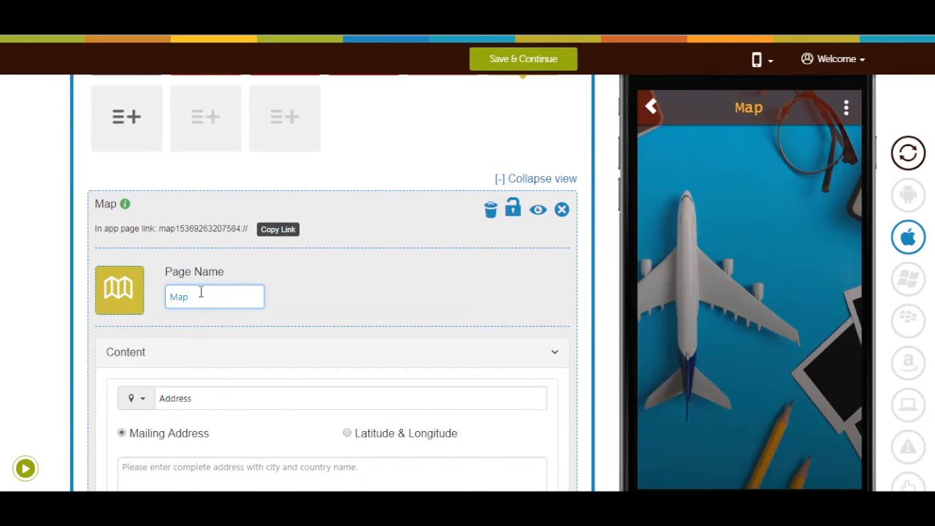
pyautogui.moveTo(120, 290)
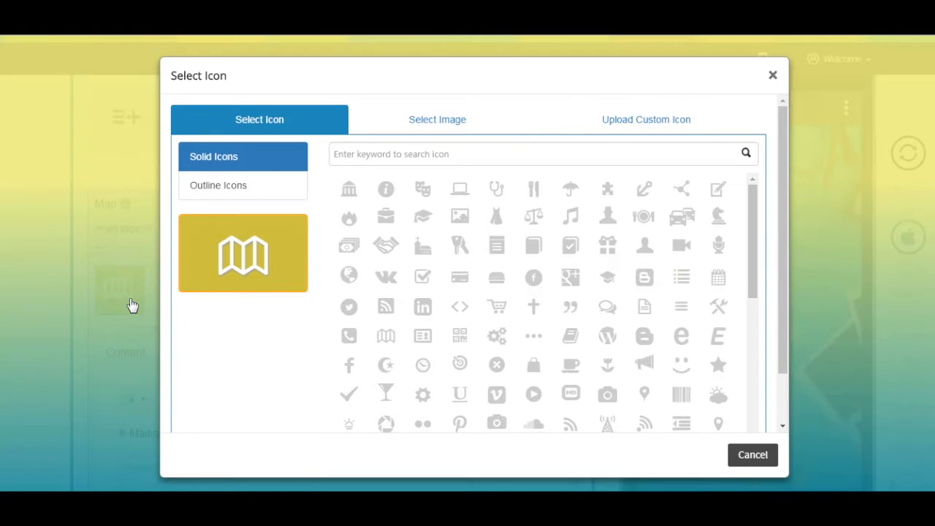
# Browse the Map page's icon choices and keep the default map icon.
pyautogui.click(217, 184)
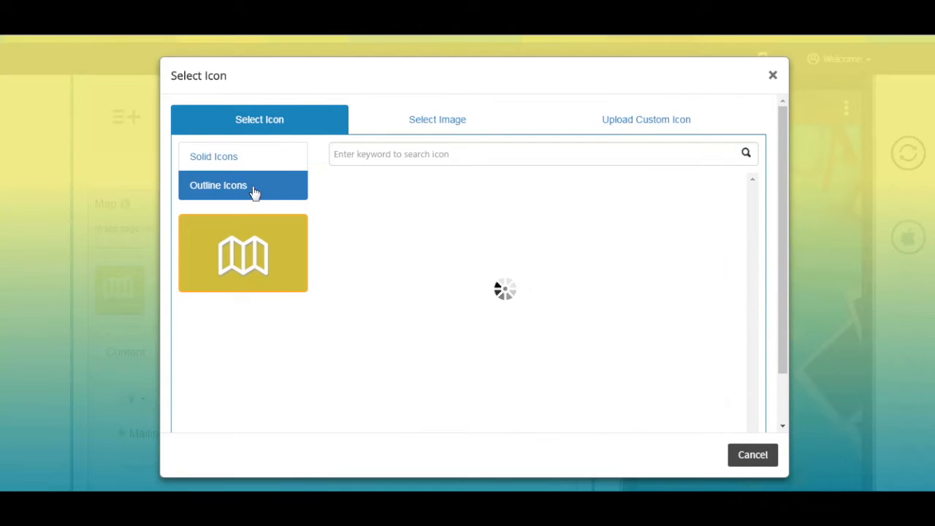
pyautogui.click(437, 120)
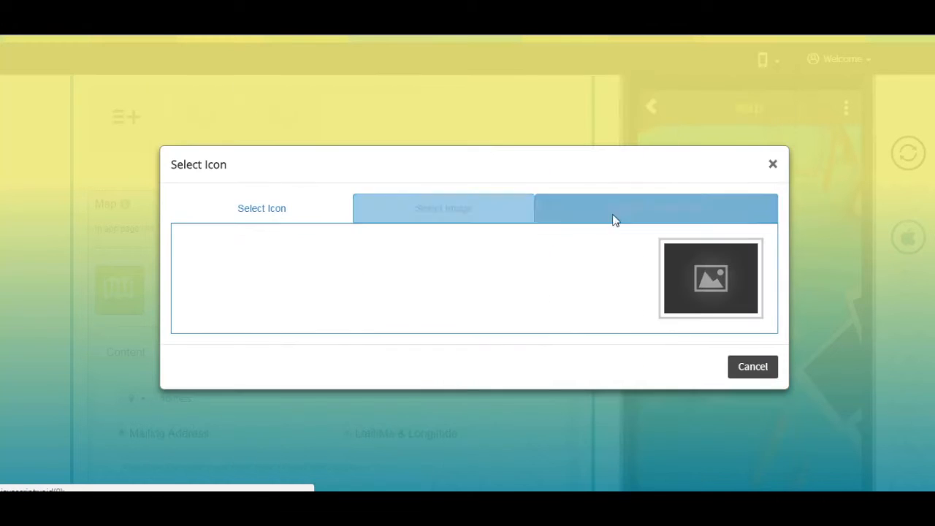
pyautogui.click(753, 366)
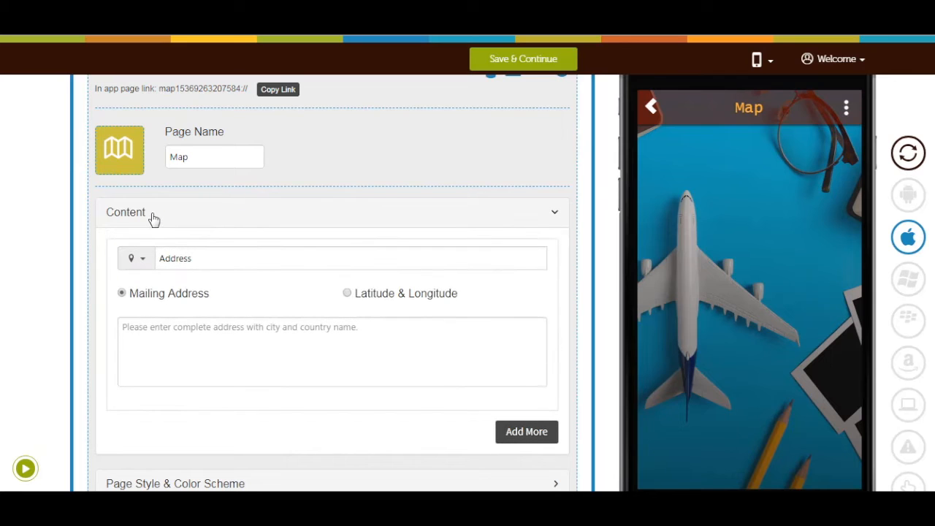
# Review the address entry's icon picker, including custom upload, and leave it unchanged.
pyautogui.click(351, 258)
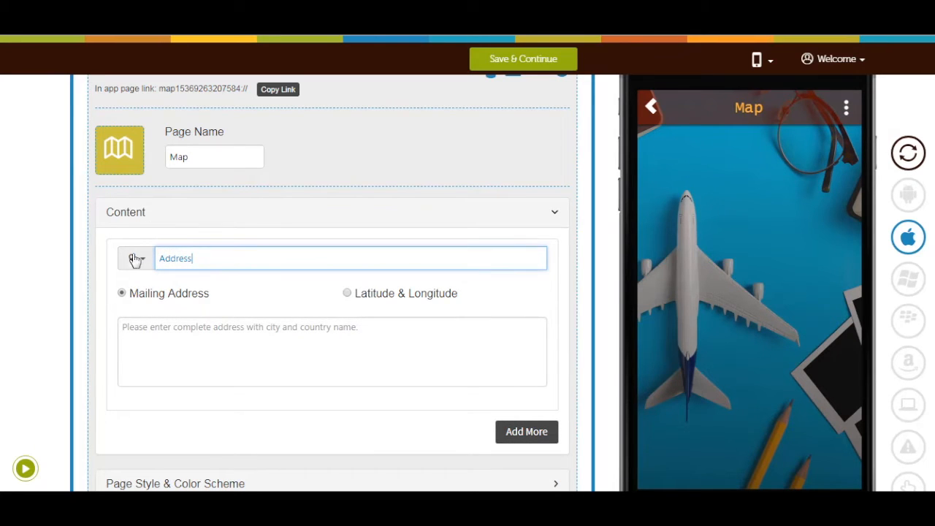
pyautogui.click(134, 257)
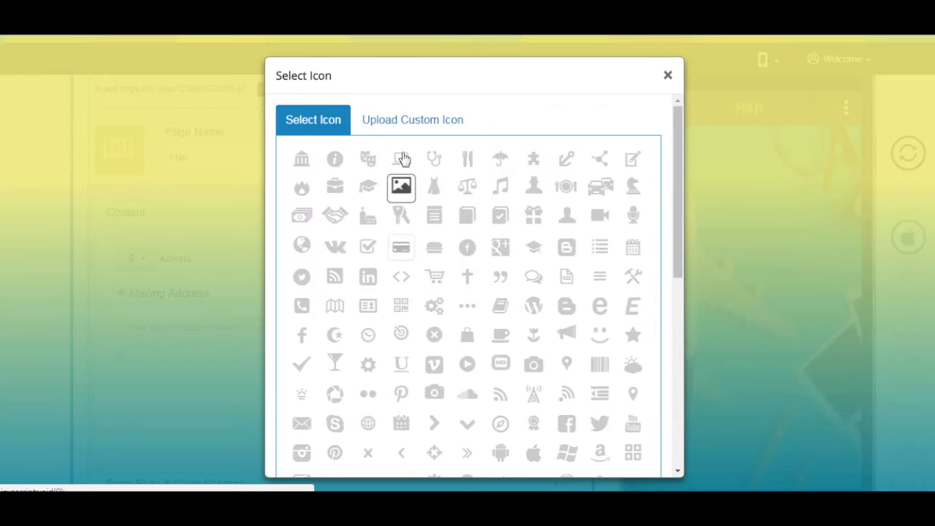
pyautogui.click(412, 120)
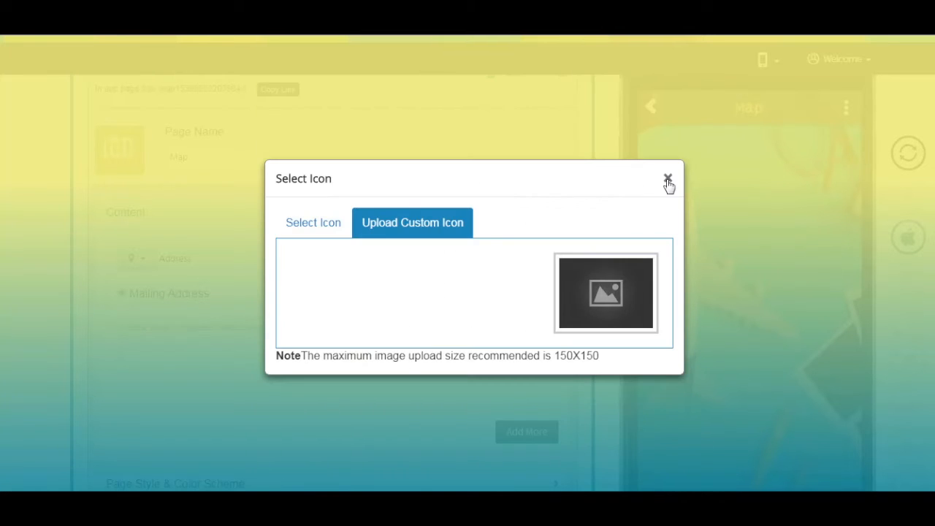
pyautogui.click(668, 178)
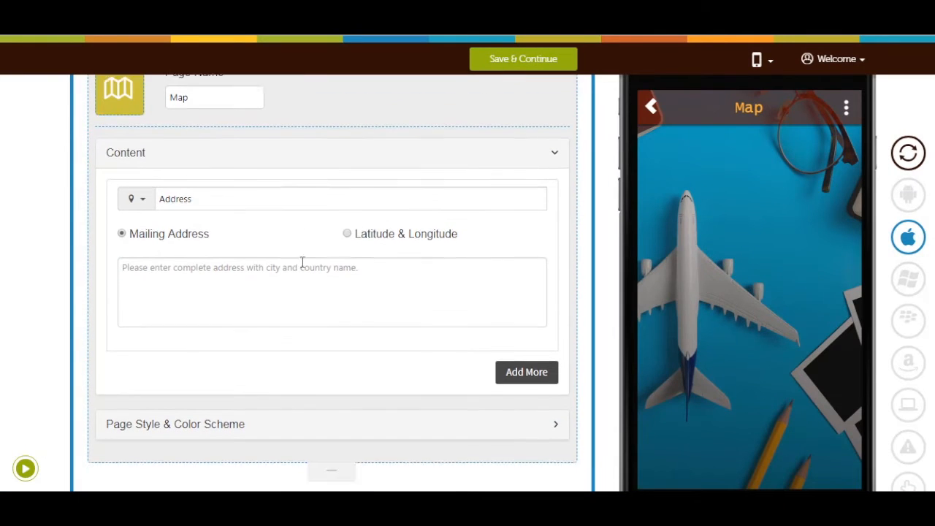
# Switch the Map address entry to Latitude & Longitude instead of a mailing address.
pyautogui.scroll(3)
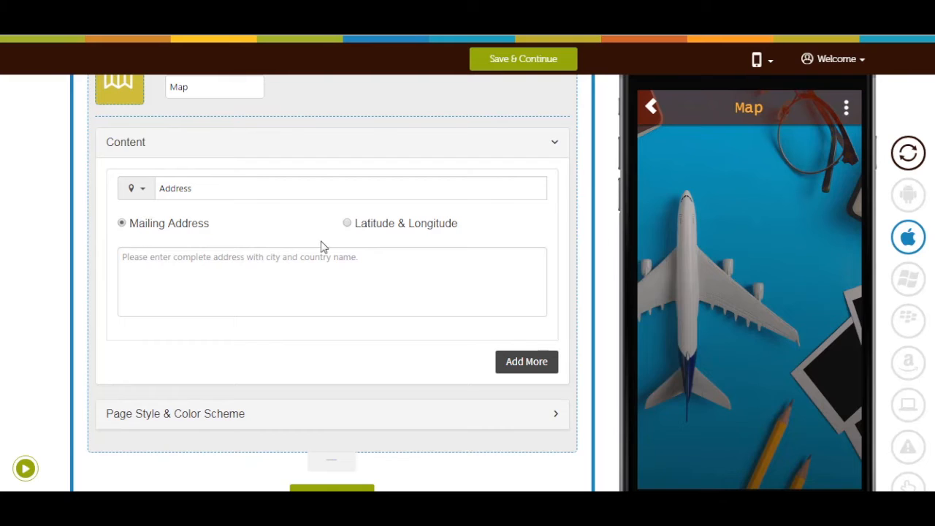
pyautogui.moveTo(353, 235)
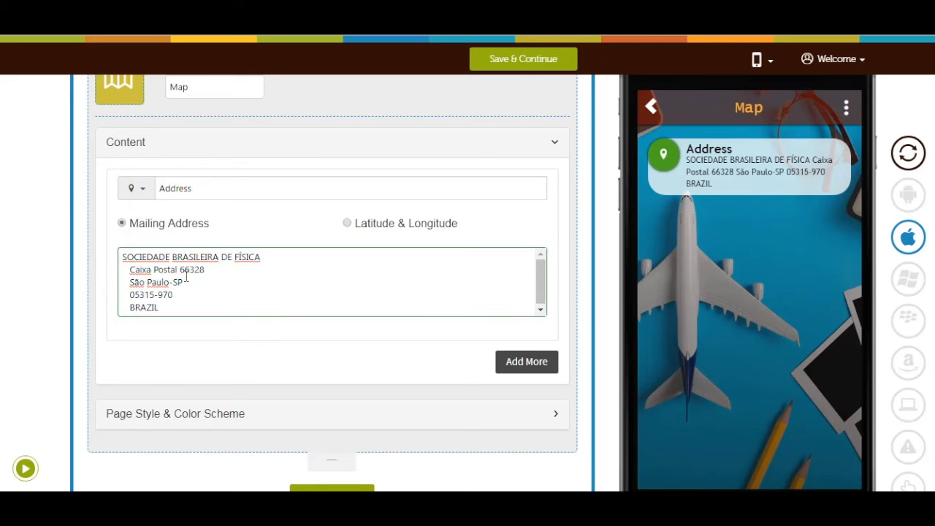
pyautogui.click(348, 222)
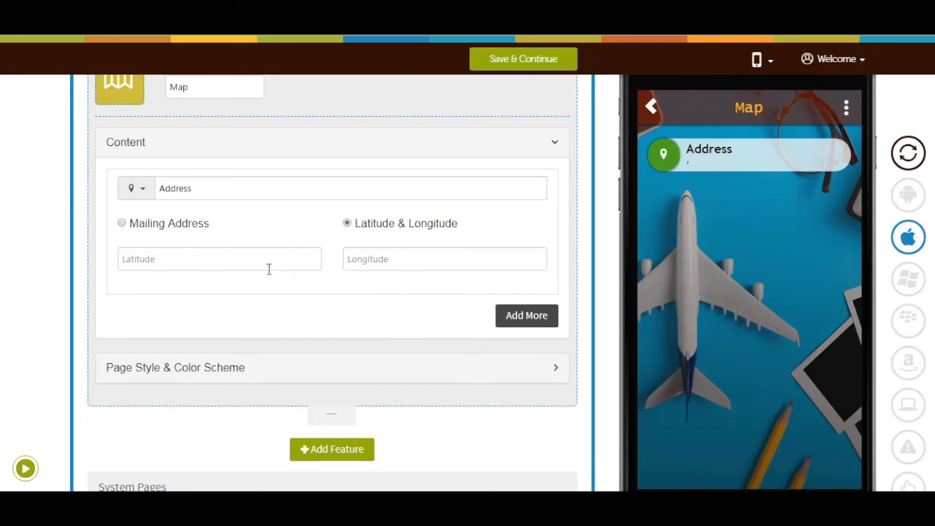
# Set the address coordinates to 40.73044967, -73.99353028 so its Google Map appears.
pyautogui.write('40.73044967')
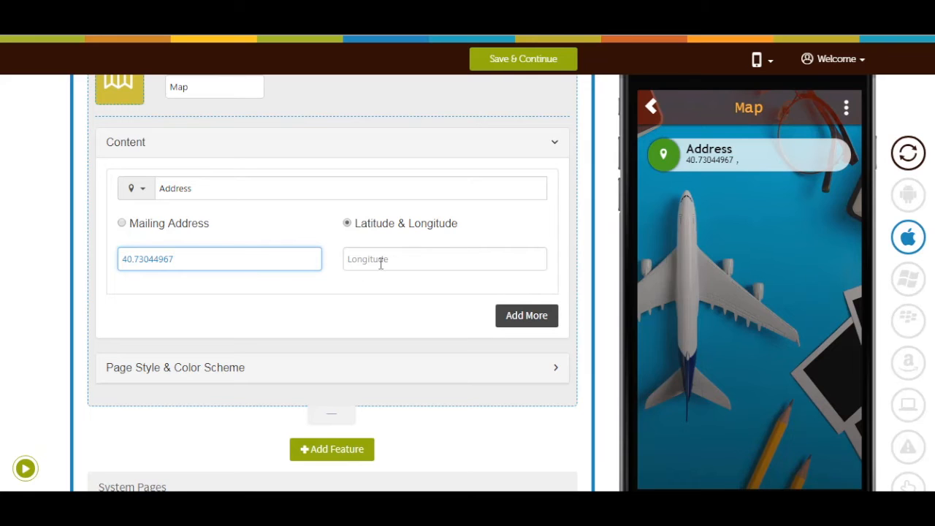
pyautogui.write('-73.99353028')
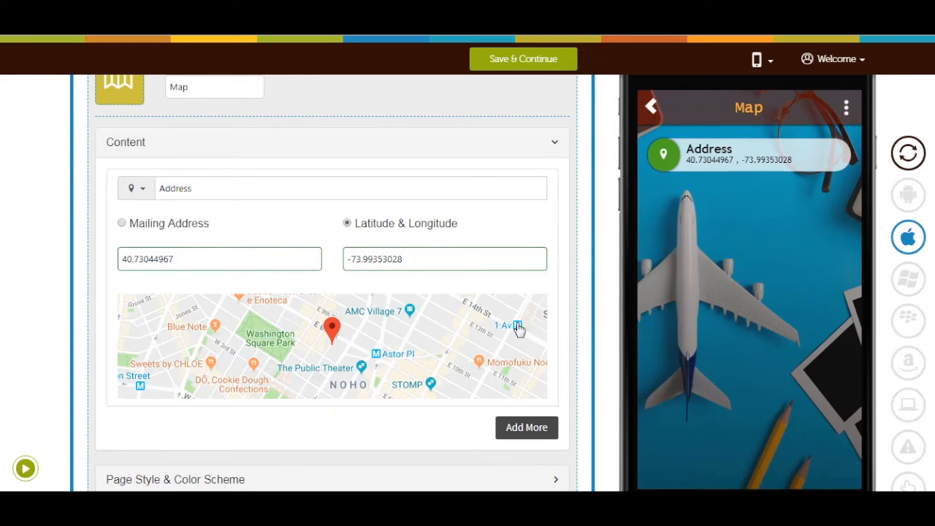
pyautogui.scroll(-3)
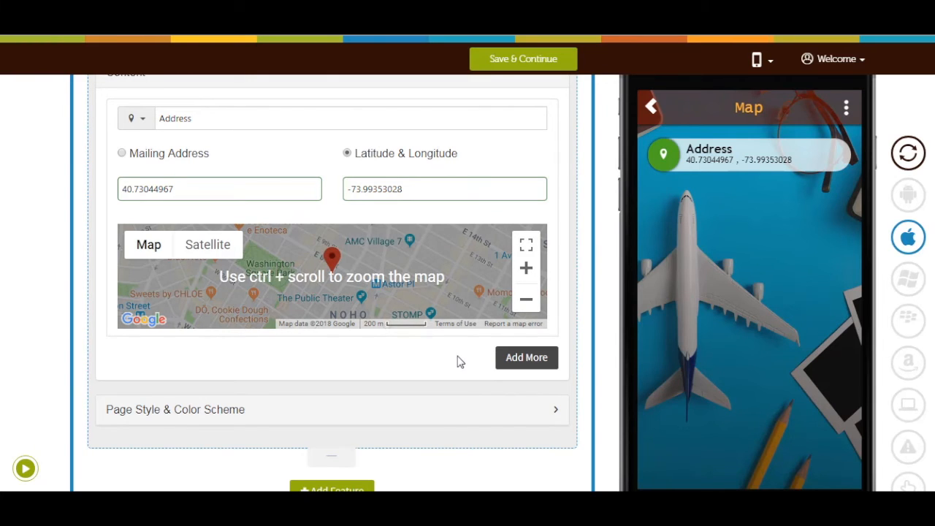
pyautogui.scroll(-3)
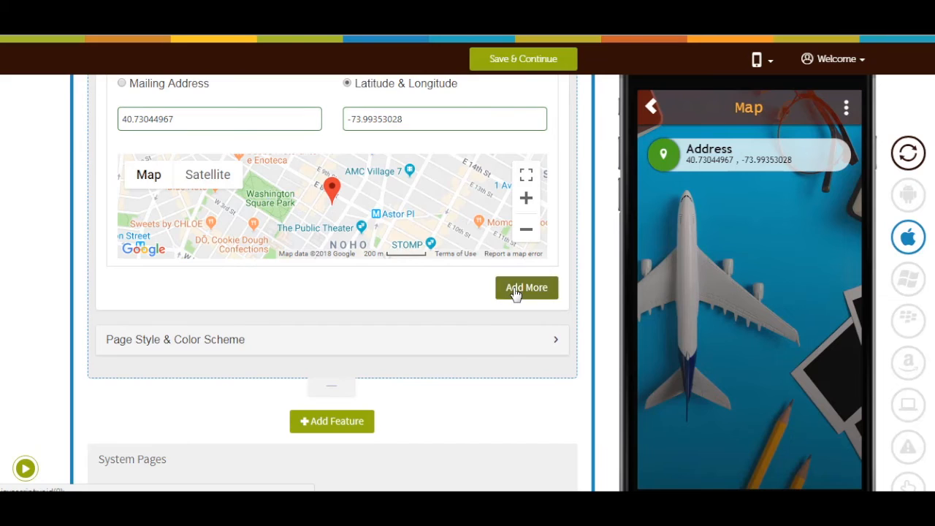
# Add a second address entry, then delete it and confirm the deletion.
pyautogui.click(525, 286)
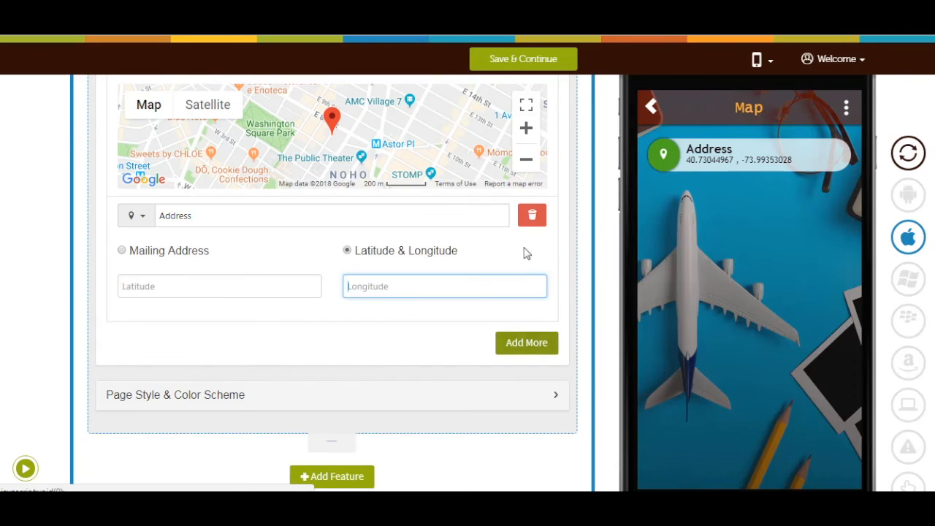
pyautogui.click(531, 215)
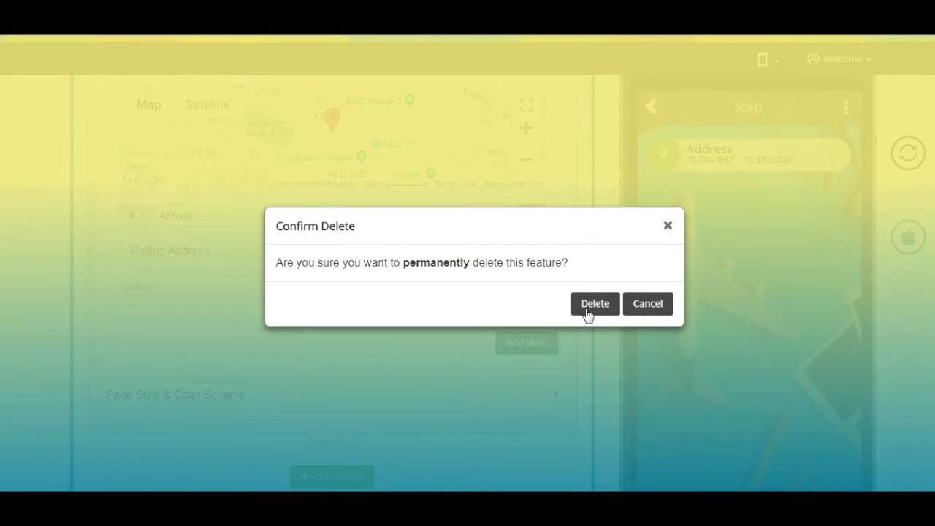
pyautogui.click(595, 302)
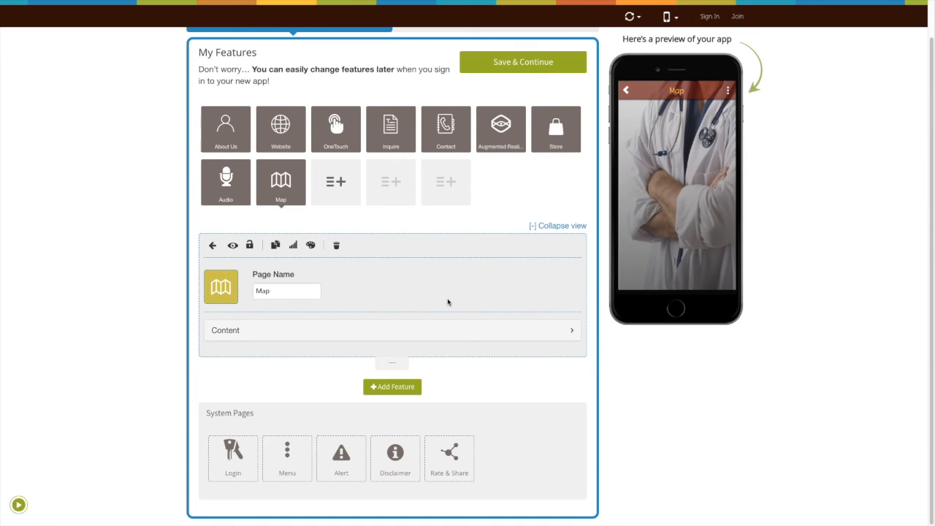
pyautogui.moveTo(310, 245)
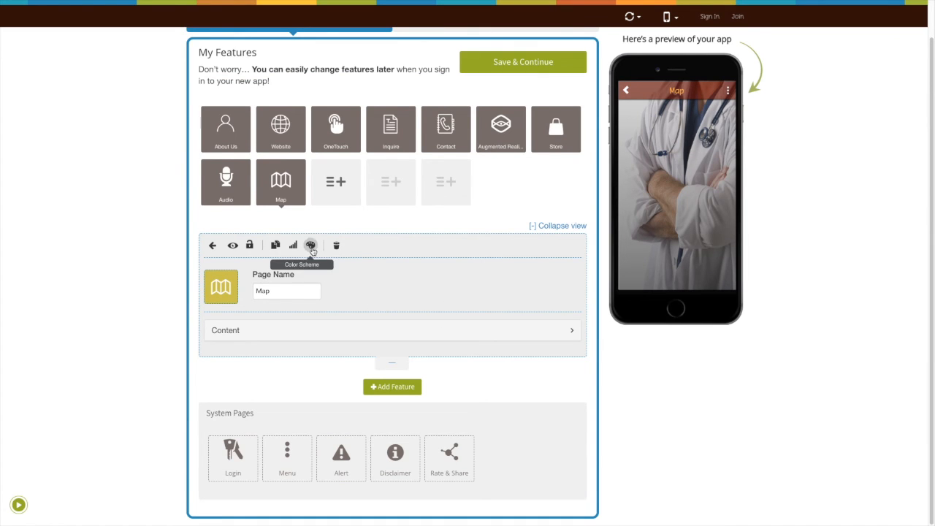
# In the page style and colour settings, make the Map page elements Rounded.
pyautogui.click(310, 245)
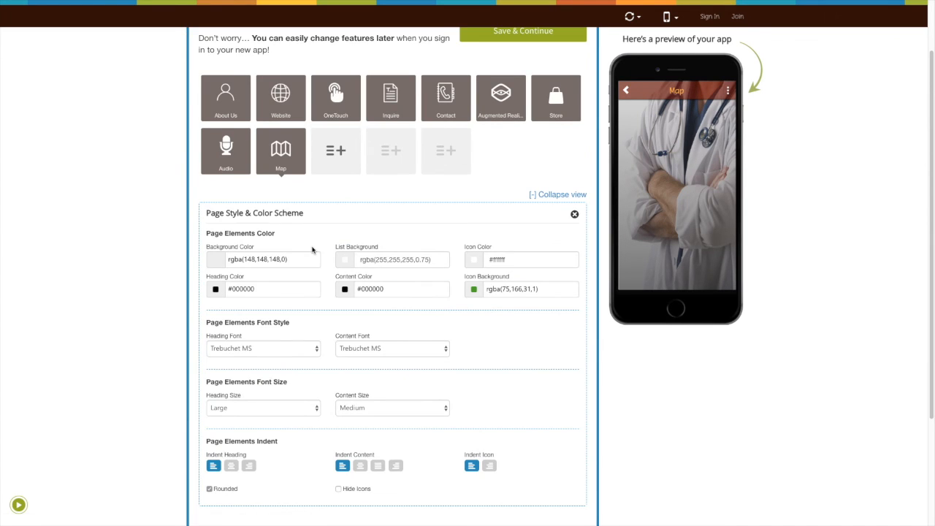
pyautogui.scroll(-3)
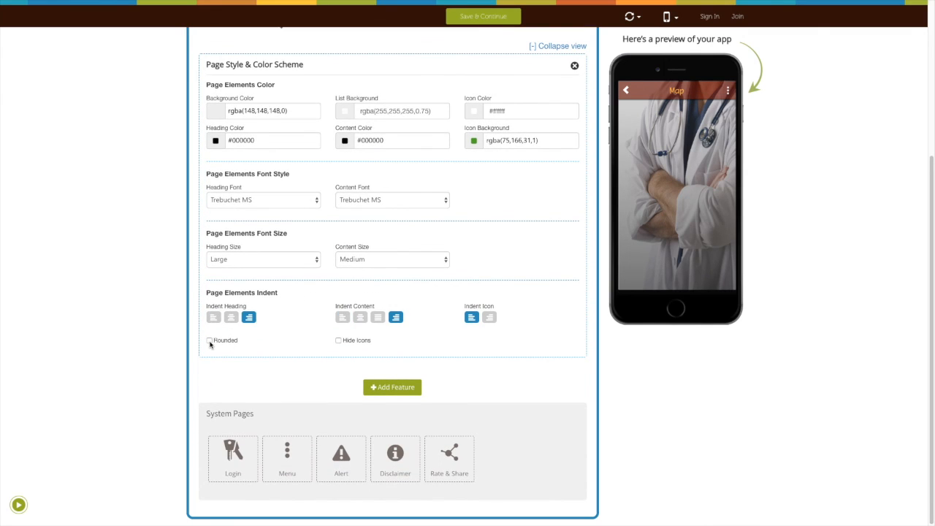
pyautogui.click(210, 341)
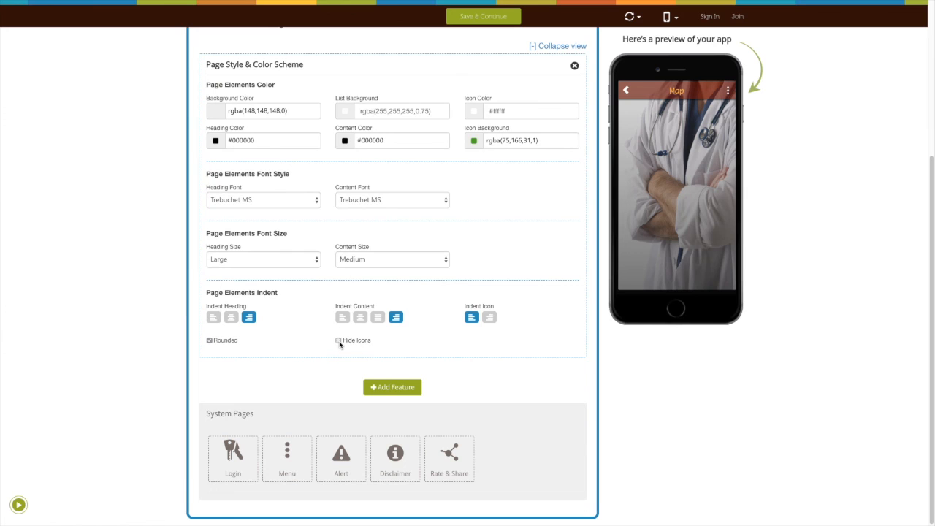
# Save Demo App's features and continue.
pyautogui.scroll(3)
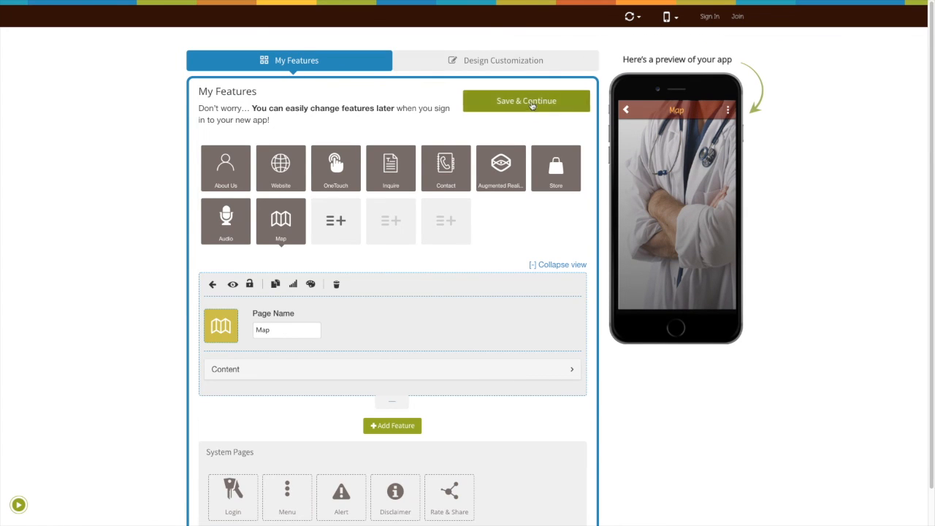
pyautogui.click(526, 101)
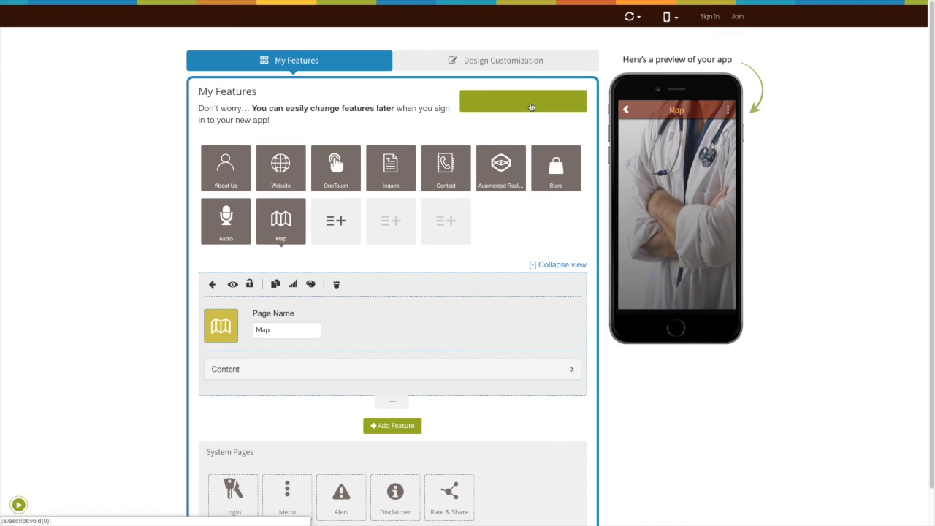